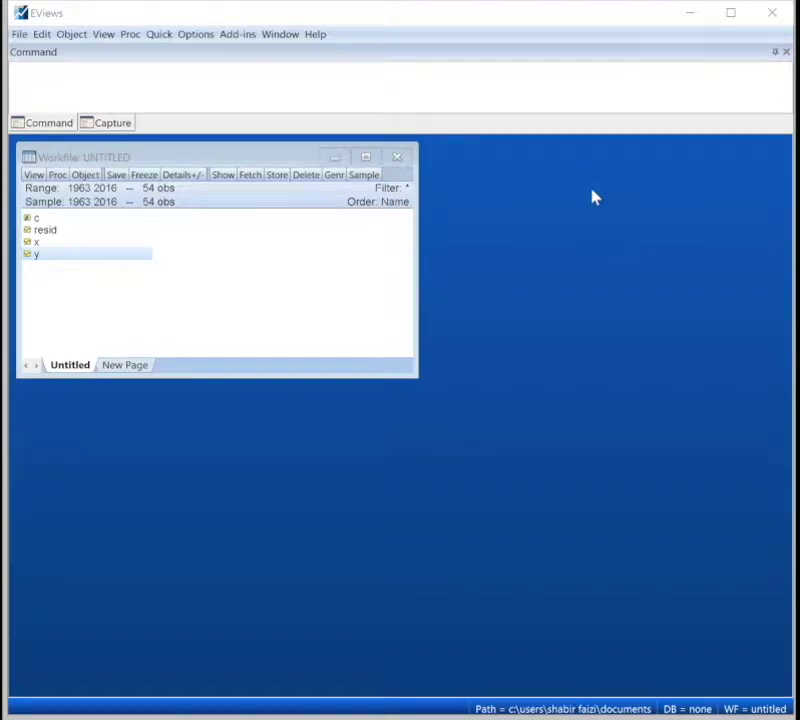
mouse_move(508, 8)
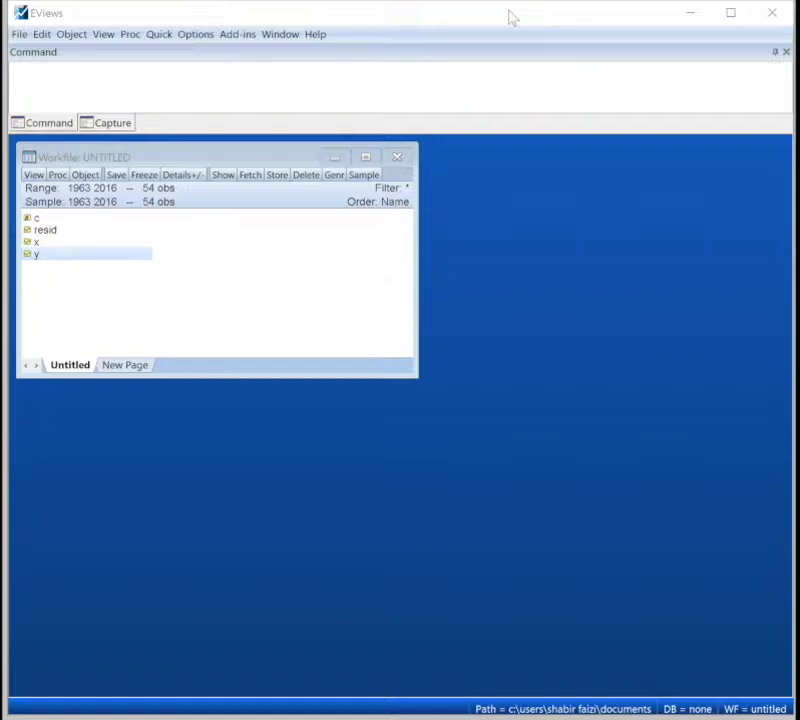
mouse_move(510, 204)
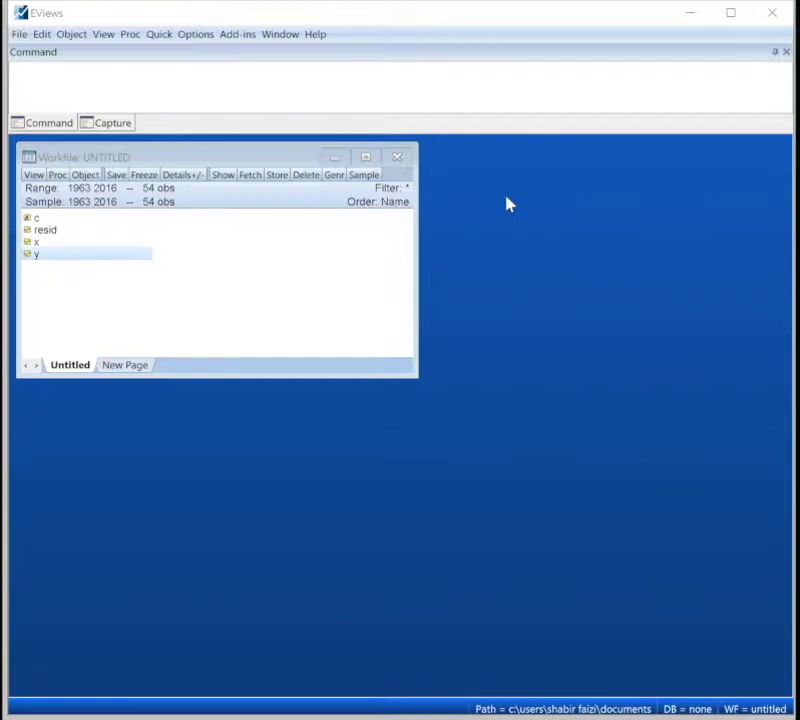
mouse_move(68, 284)
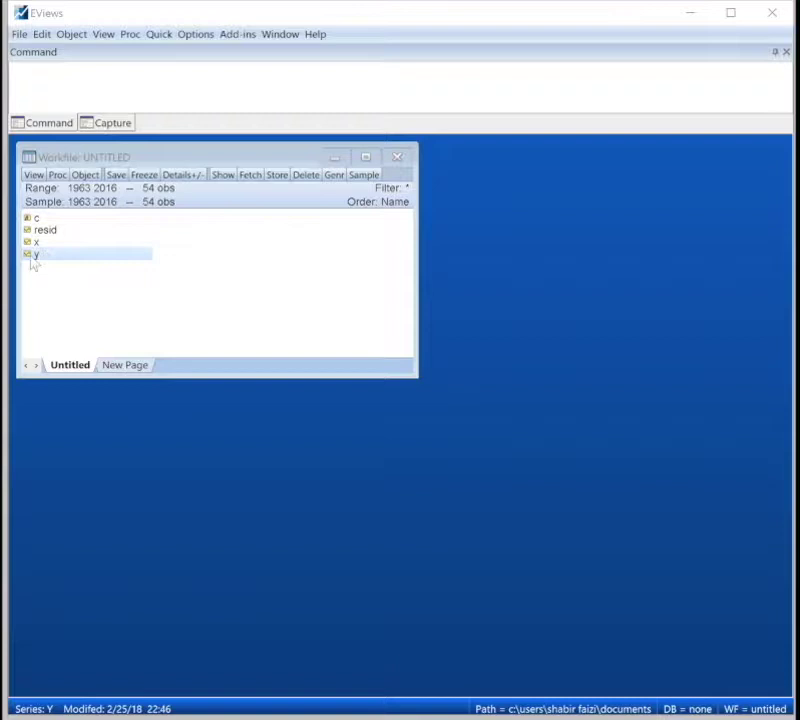
Browse the workfile series, open series y in a spreadsheet window and pull down its View menu.
left_click(36, 240)
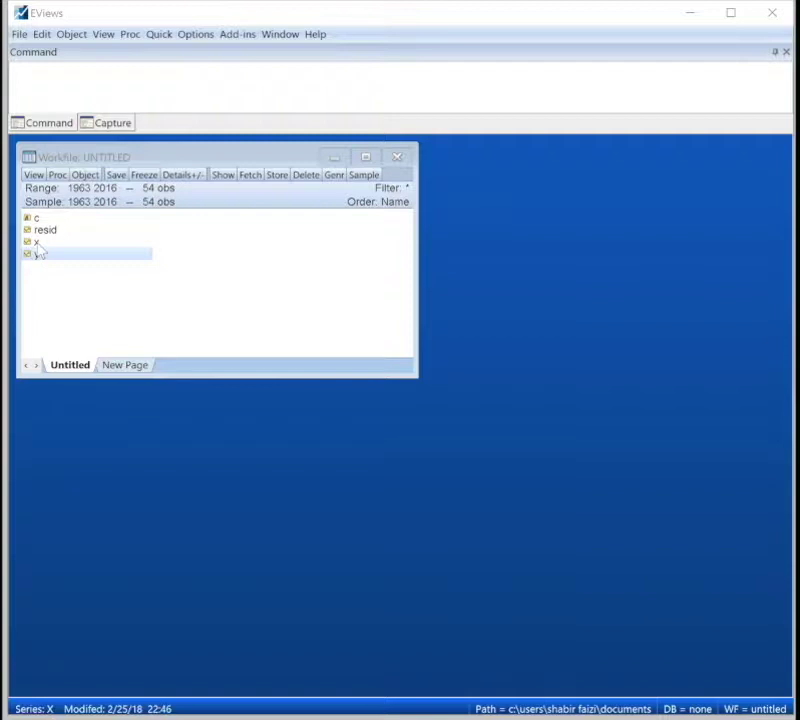
left_click(44, 228)
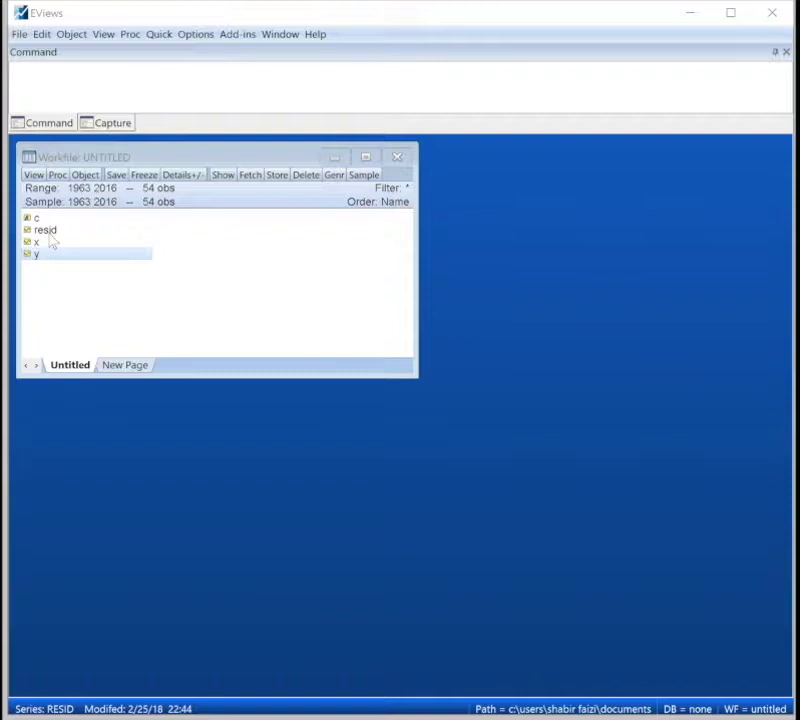
left_click(36, 218)
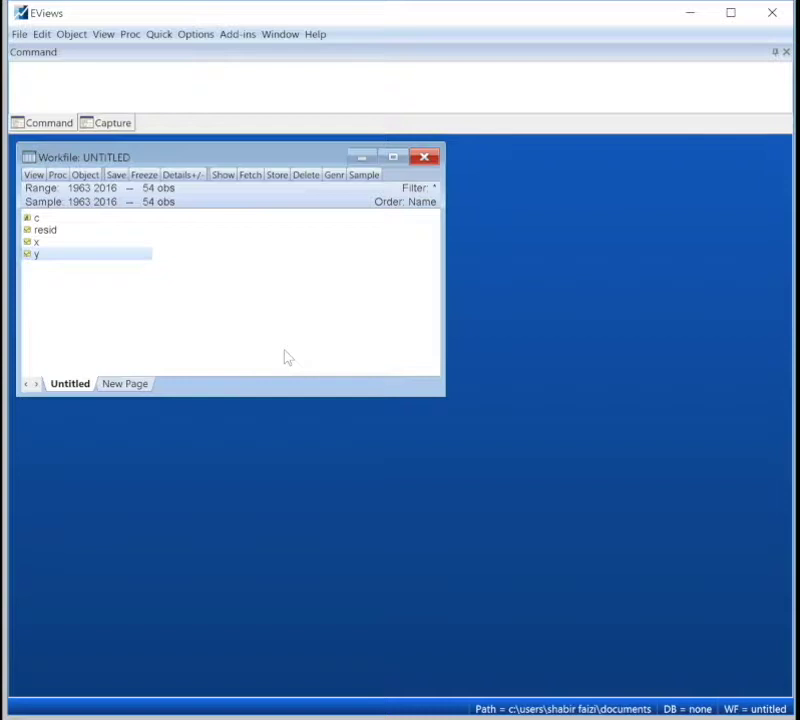
mouse_move(280, 364)
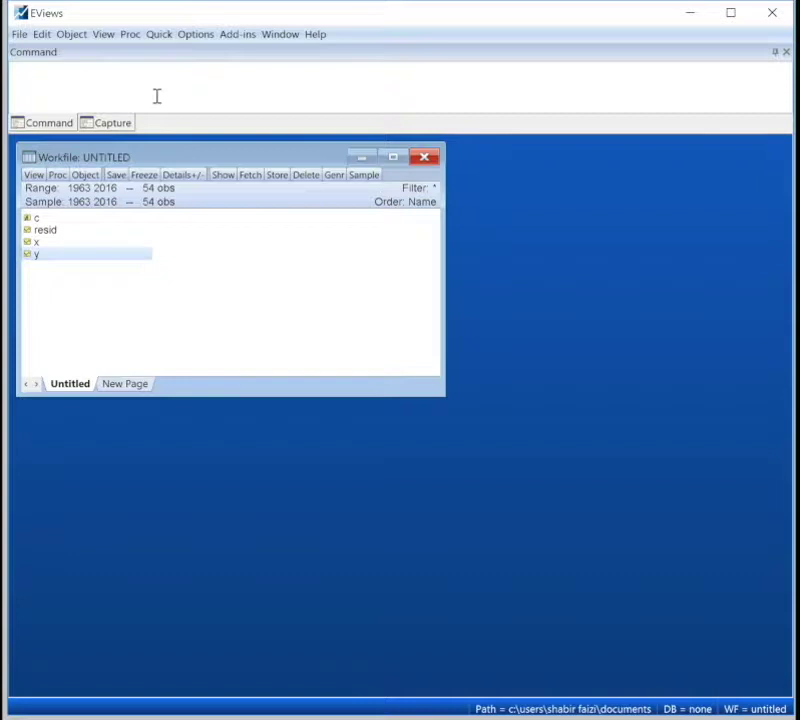
mouse_move(304, 300)
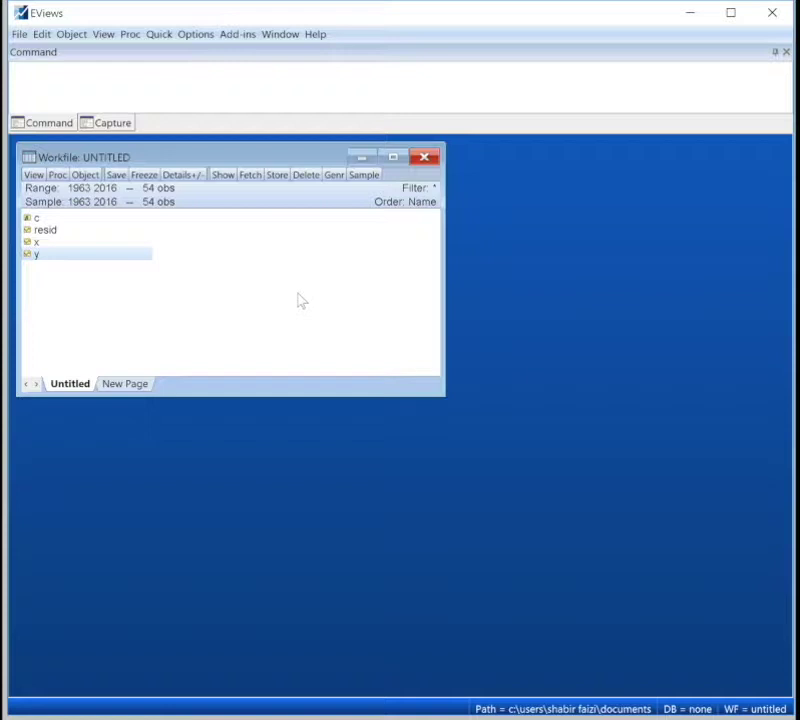
mouse_move(140, 306)
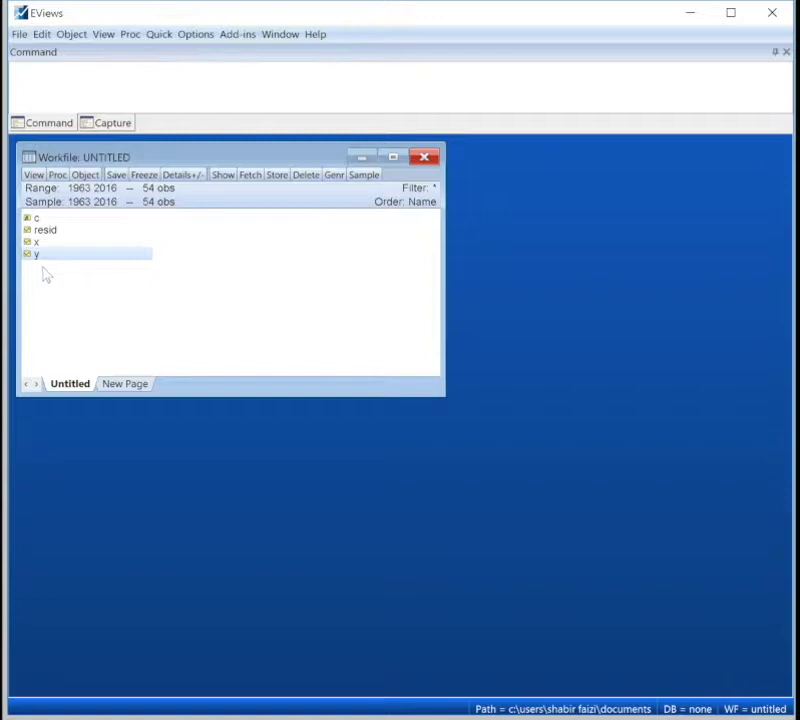
double_click(36, 252)
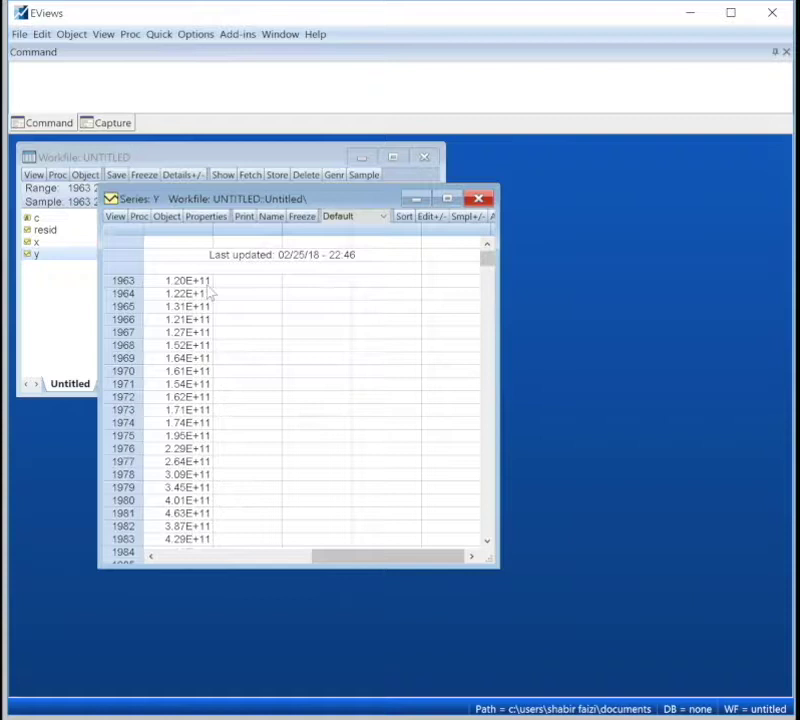
left_click(114, 216)
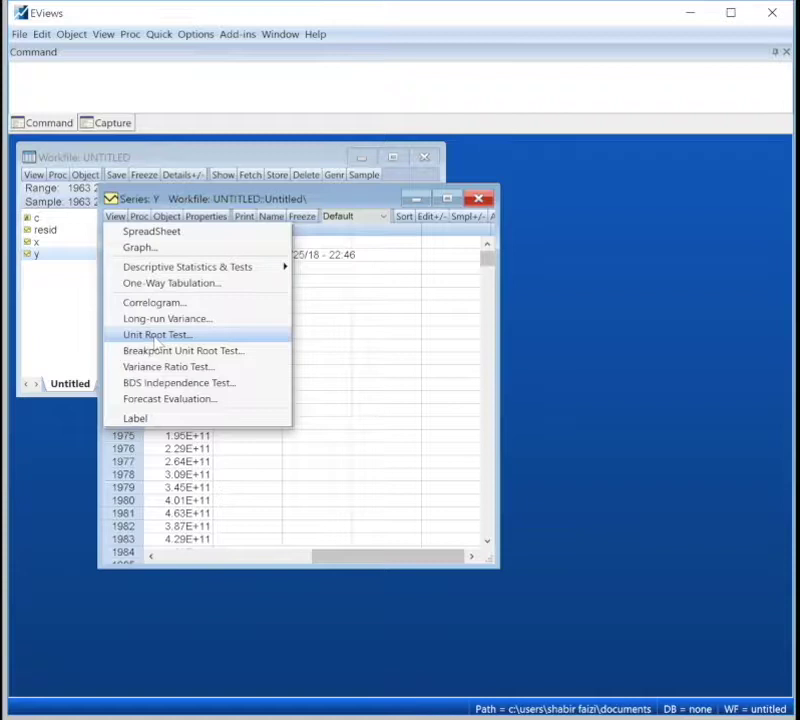
Configure a Unit Root Test on y: Augmented Dickey-Fuller, level, intercept, automatic Schwarz lags.
left_click(156, 334)
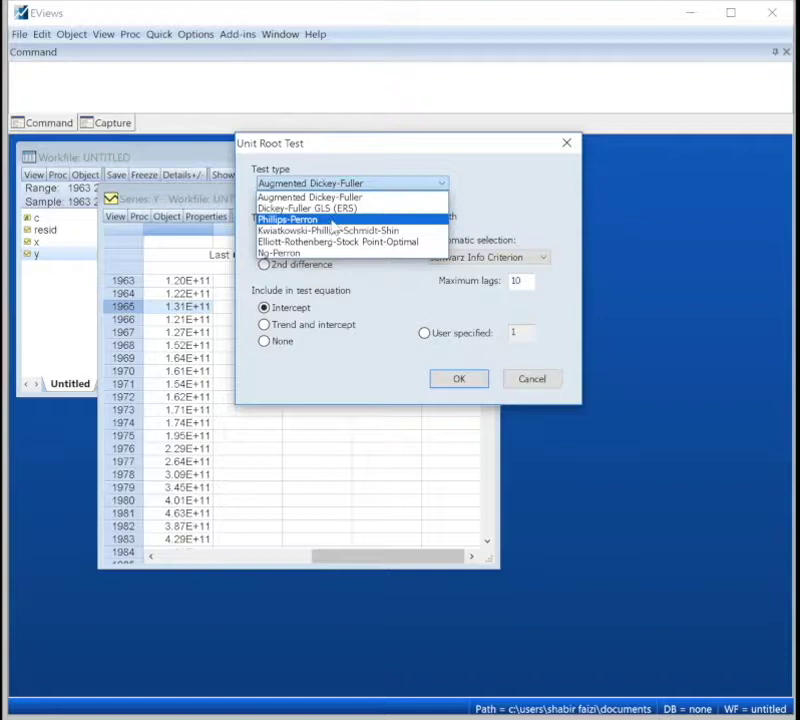
left_click(310, 198)
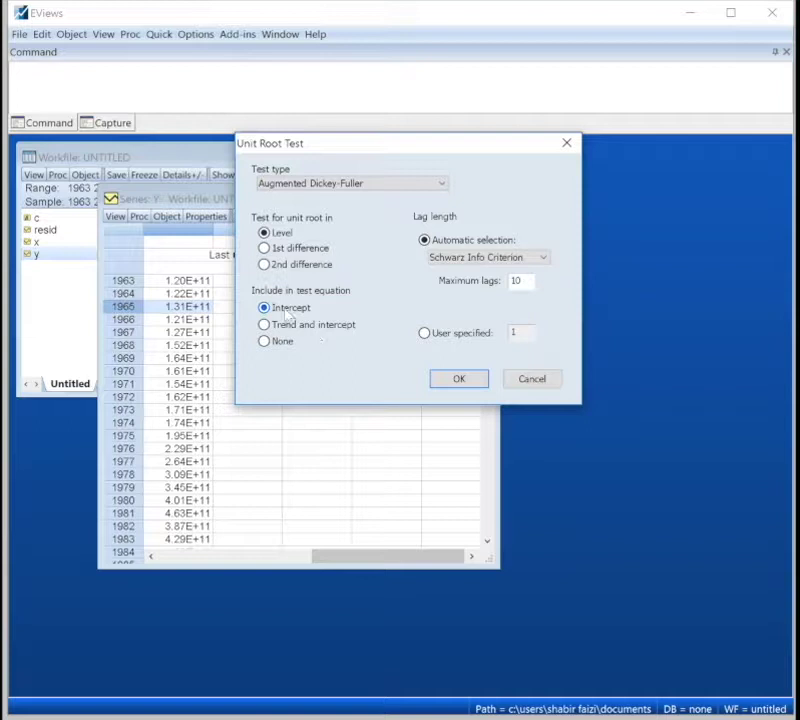
mouse_move(342, 364)
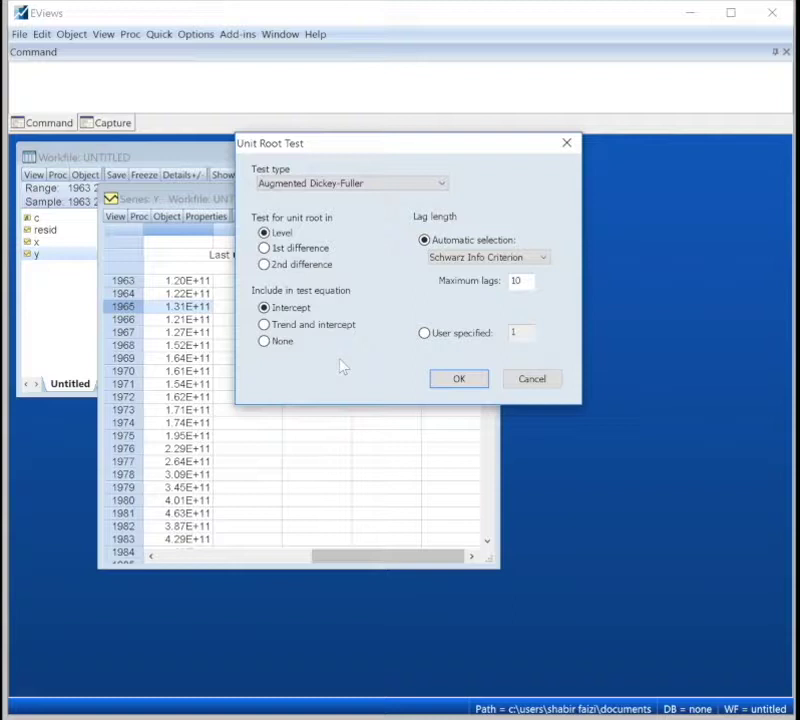
left_click(460, 380)
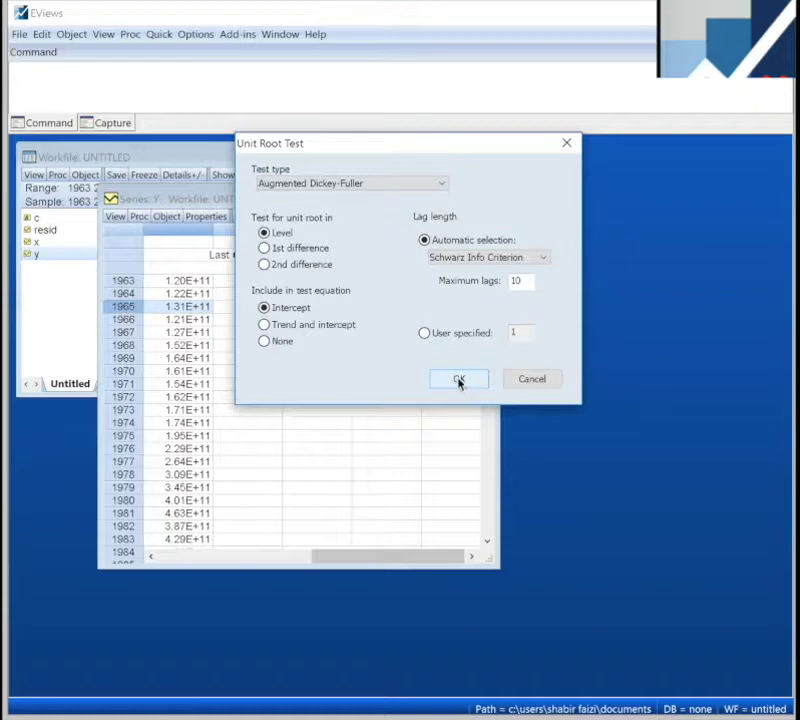
Run the ADF test on Y at level with intercept (t -1.494745, p 0.5286, lag 0).
left_click(460, 378)
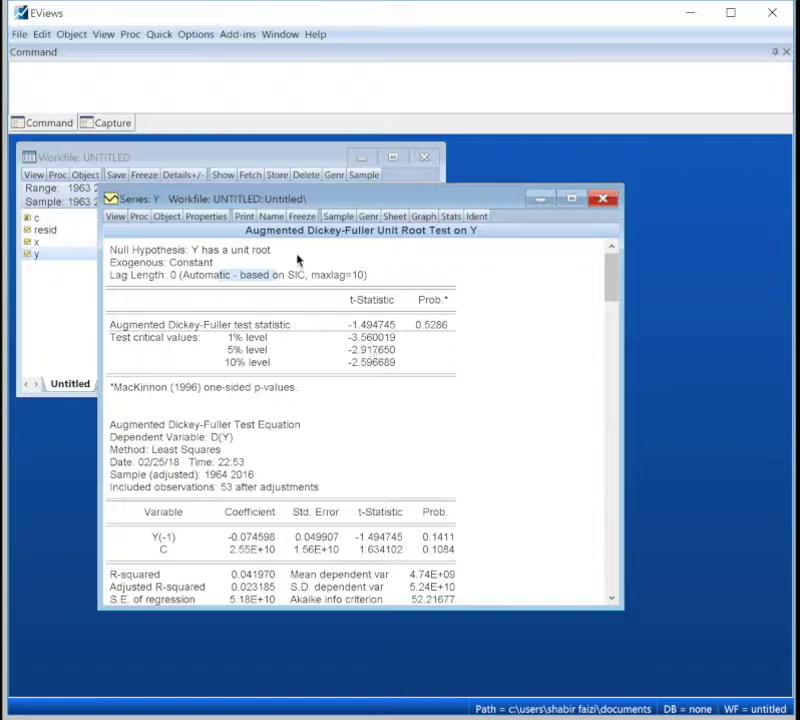
mouse_move(234, 260)
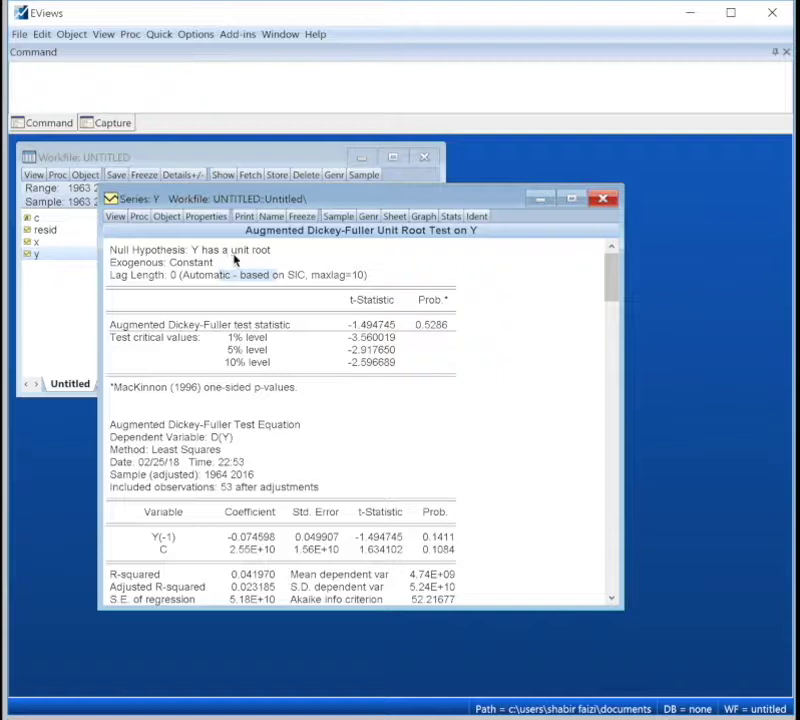
mouse_move(376, 336)
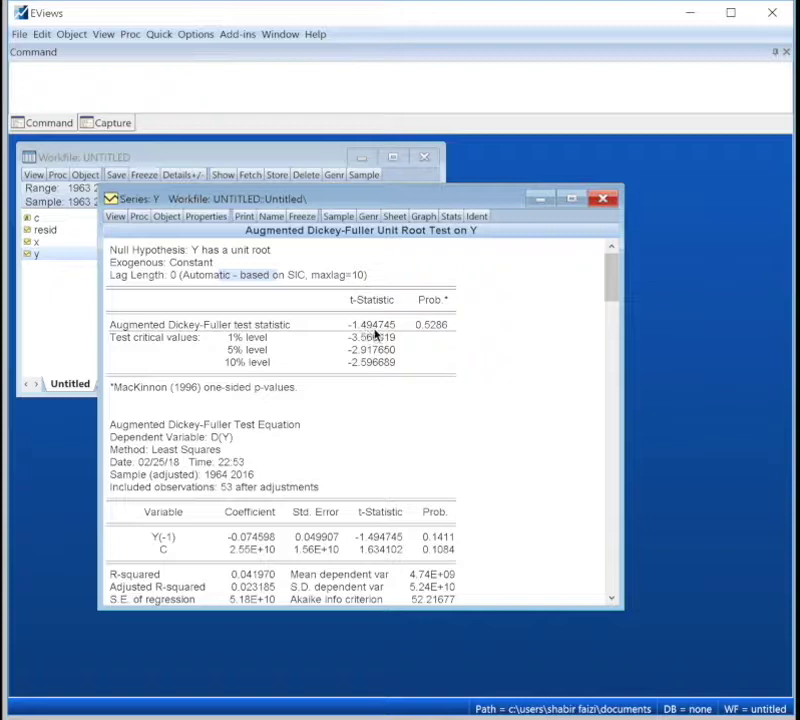
mouse_move(434, 336)
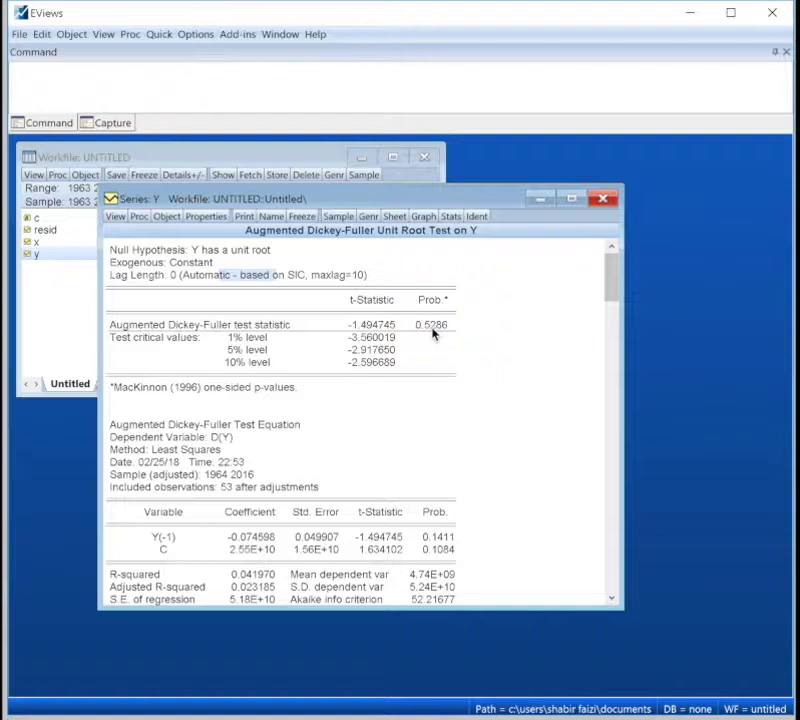
mouse_move(182, 252)
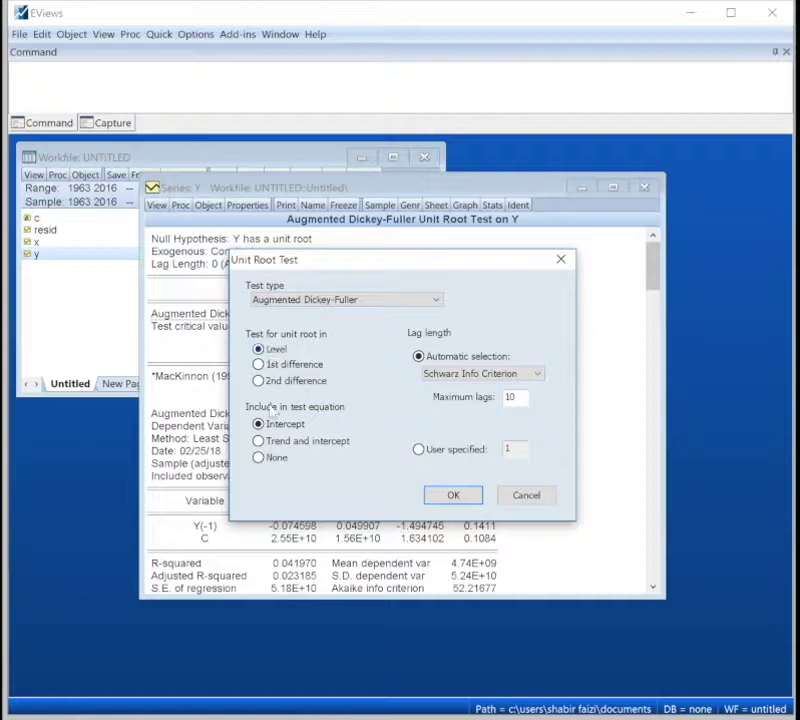
Rerun the ADF test on Y with trend and intercept (t -1.496961, p 0.8183).
left_click(452, 494)
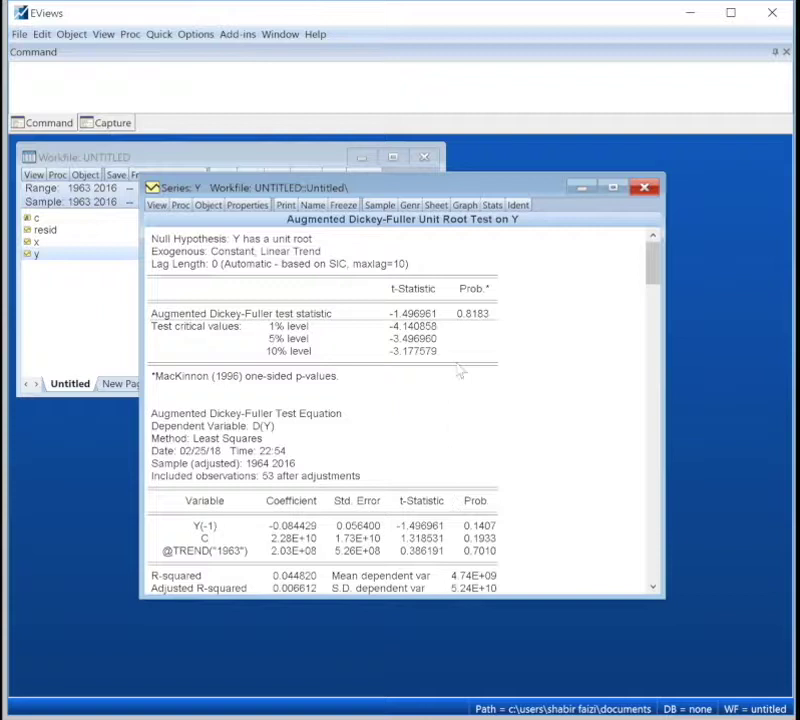
mouse_move(476, 324)
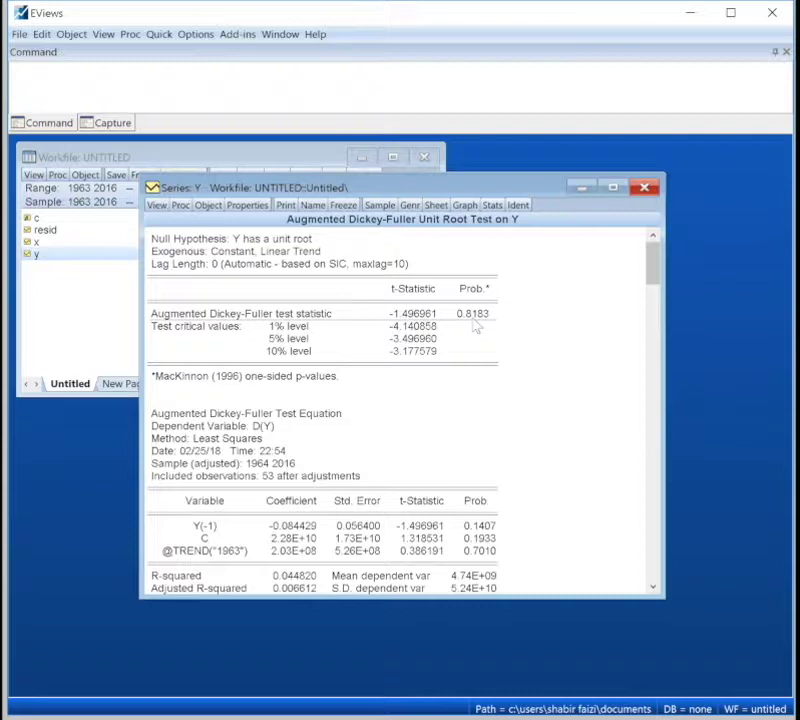
mouse_move(156, 204)
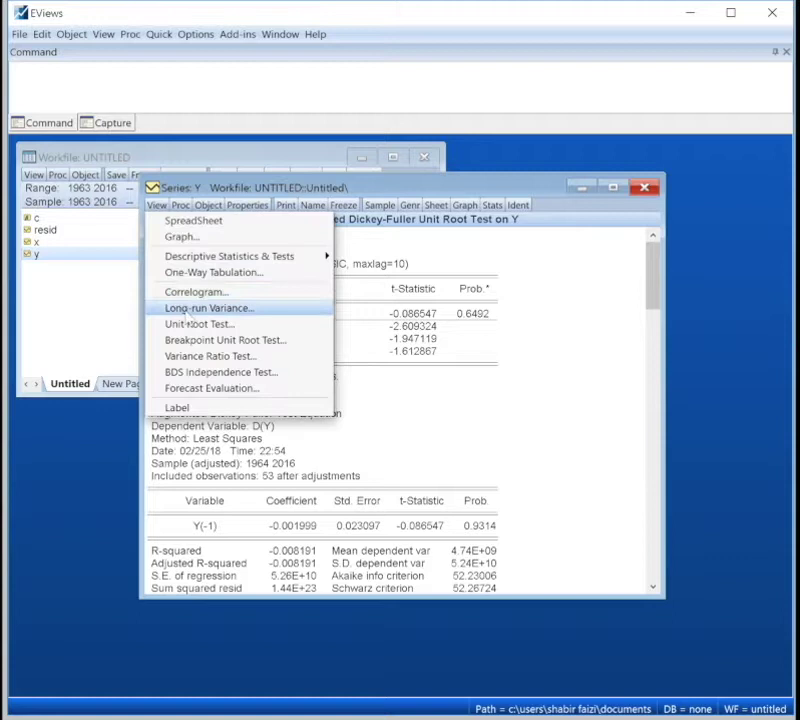
After the no-constant ADF result (t -0.086547, p 0.6492), reopen the Unit Root Test dialog for Y.
left_click(200, 324)
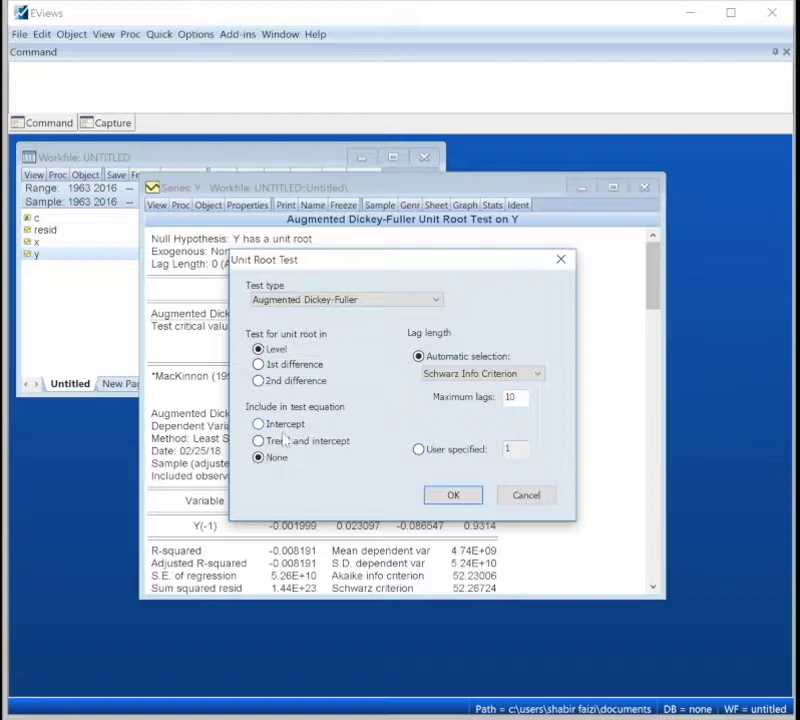
left_click(260, 424)
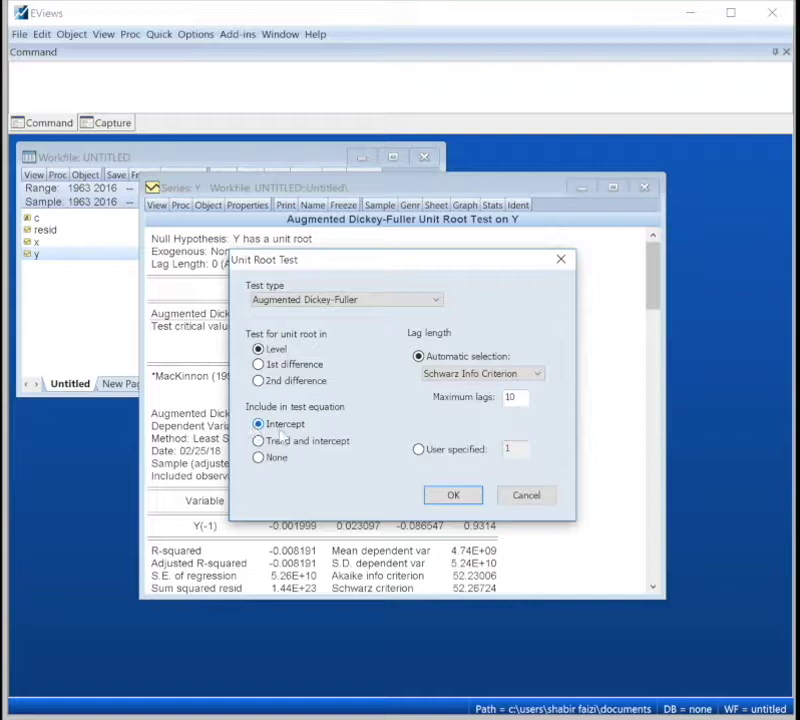
Run Phillips-Perron tests on Y at level with intercept, with trend and intercept, and with none.
left_click(344, 300)
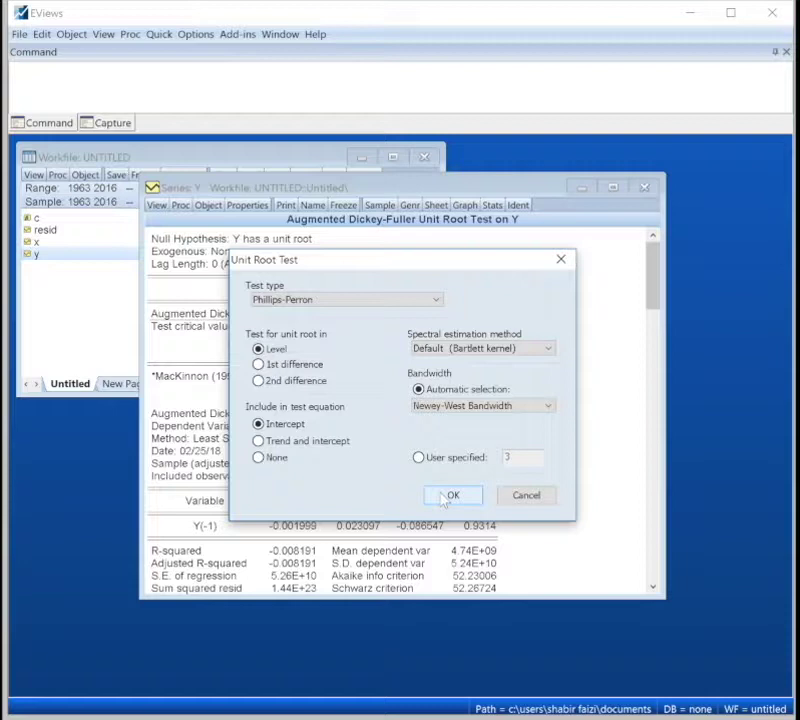
left_click(452, 496)
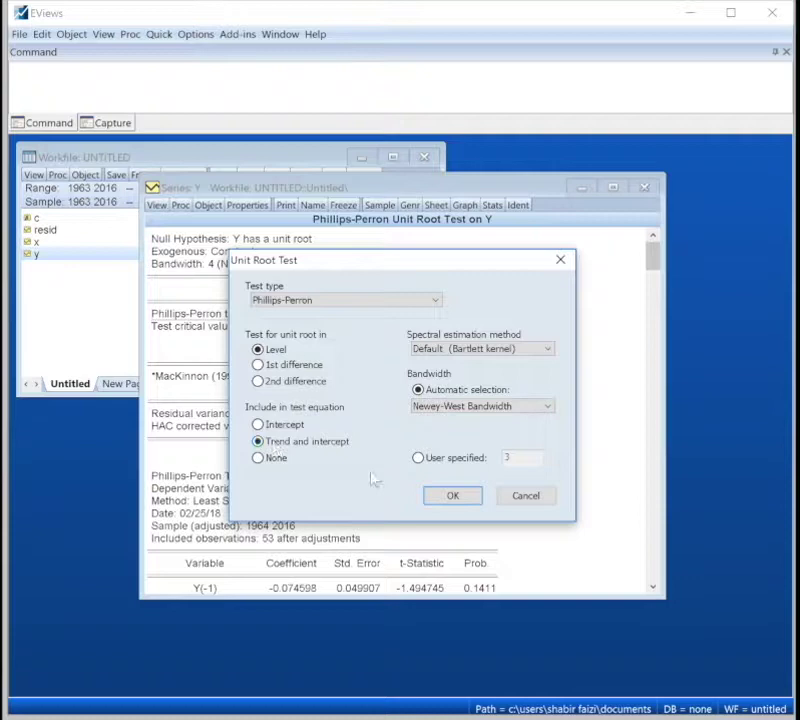
left_click(258, 456)
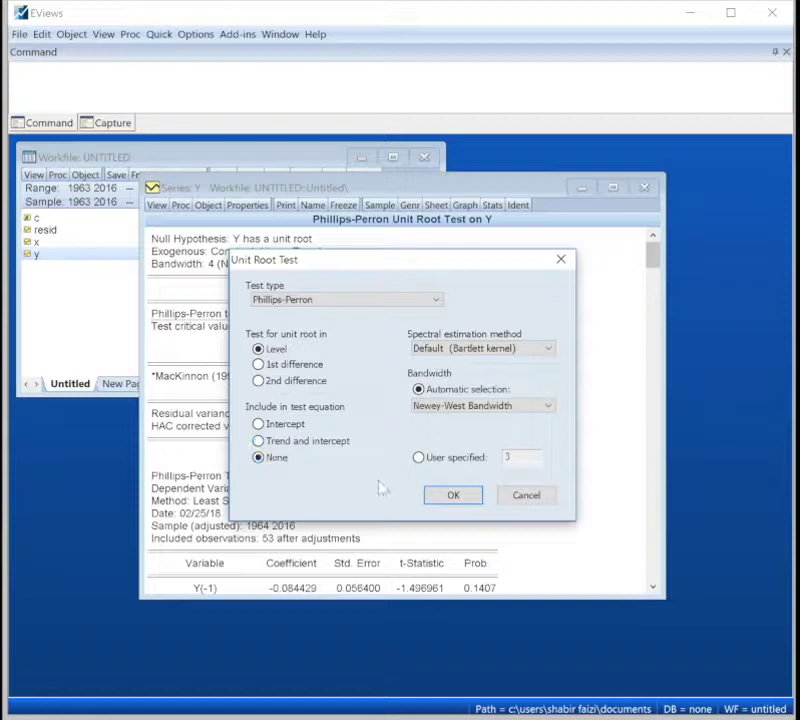
left_click(452, 496)
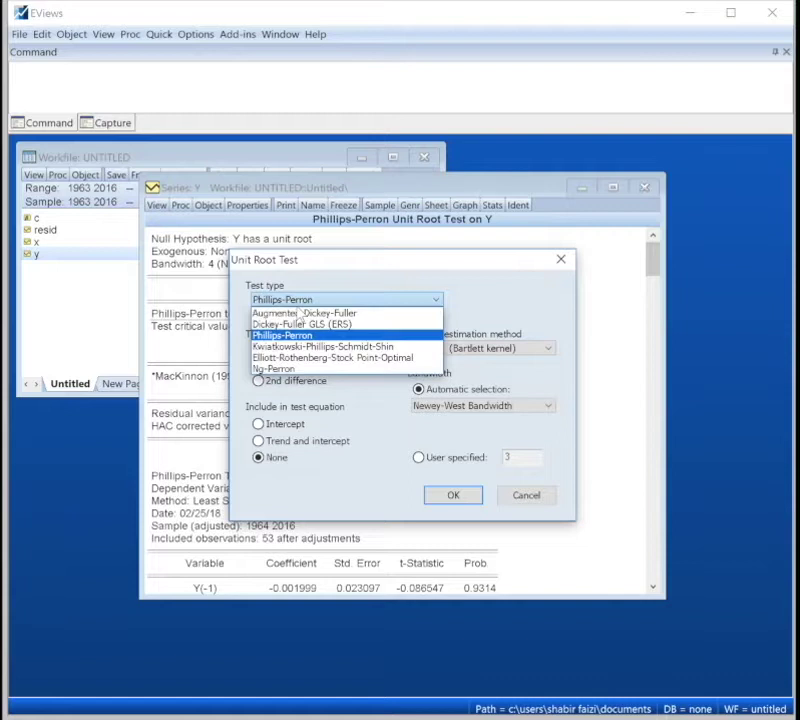
Run an ADF test on the first difference of Y with intercept (t -5.939461, p 0.0000).
left_click(304, 312)
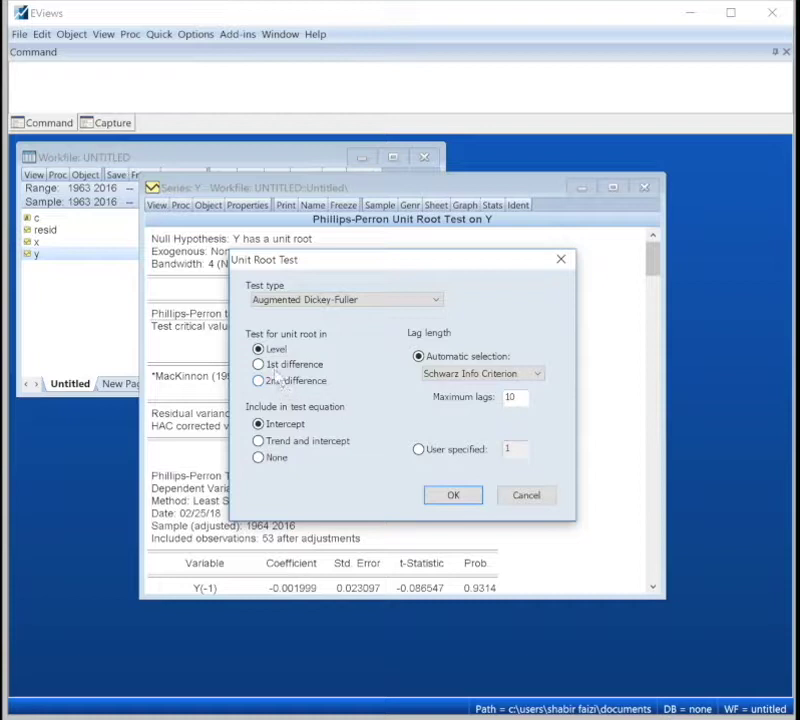
left_click(260, 364)
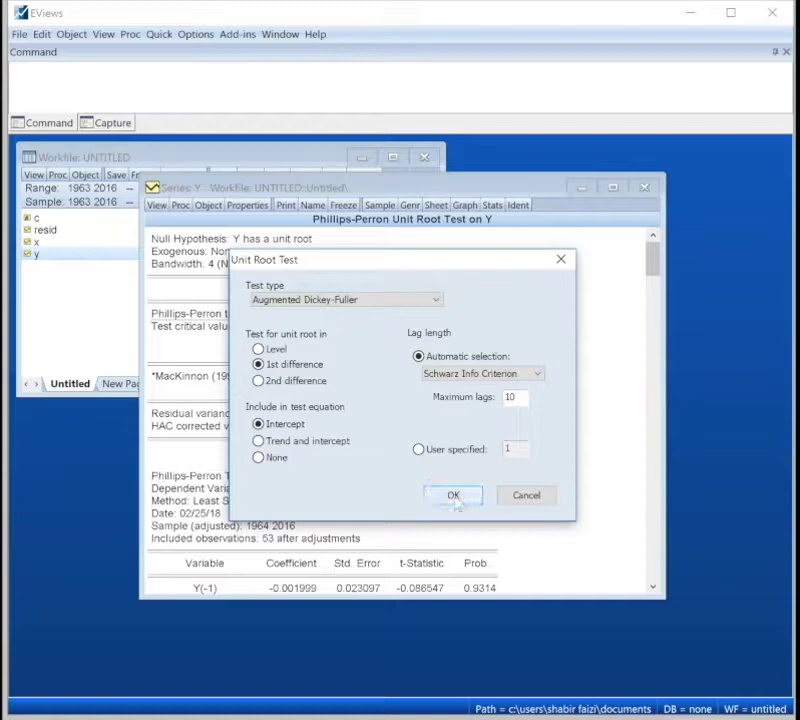
left_click(452, 496)
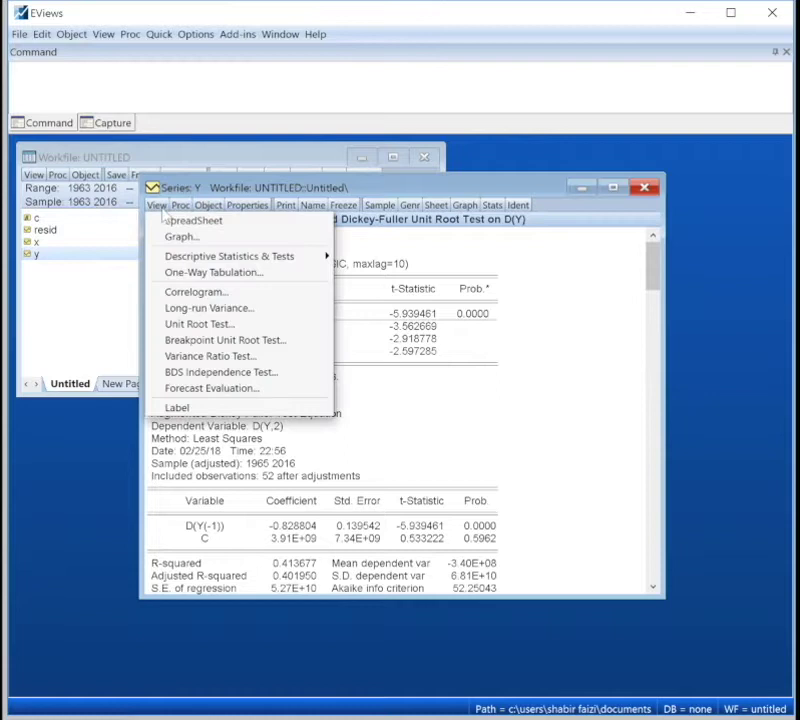
Run a Phillips-Perron test on the first difference of Y with intercept (adj. t -6.073181, p 0.0000).
left_click(198, 324)
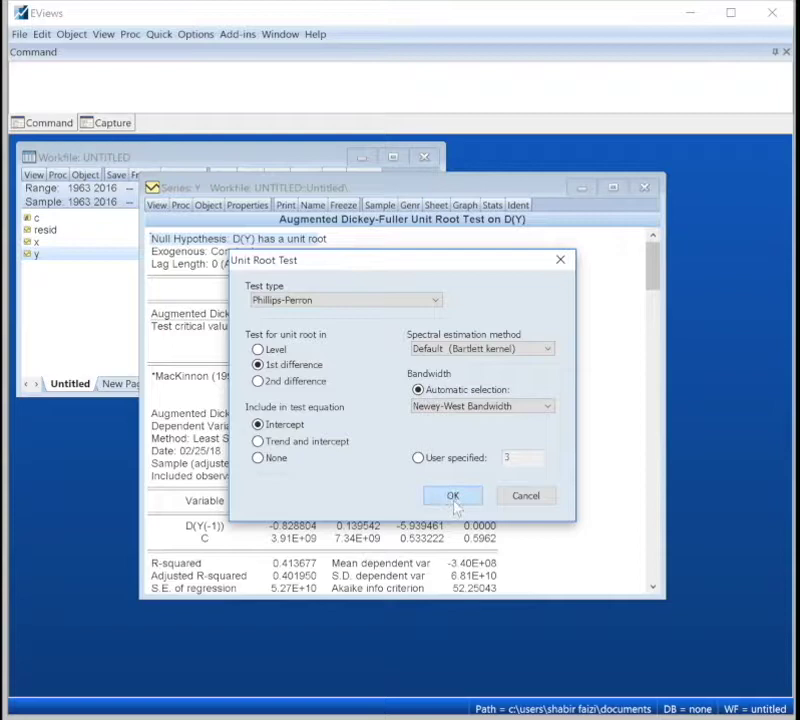
left_click(452, 496)
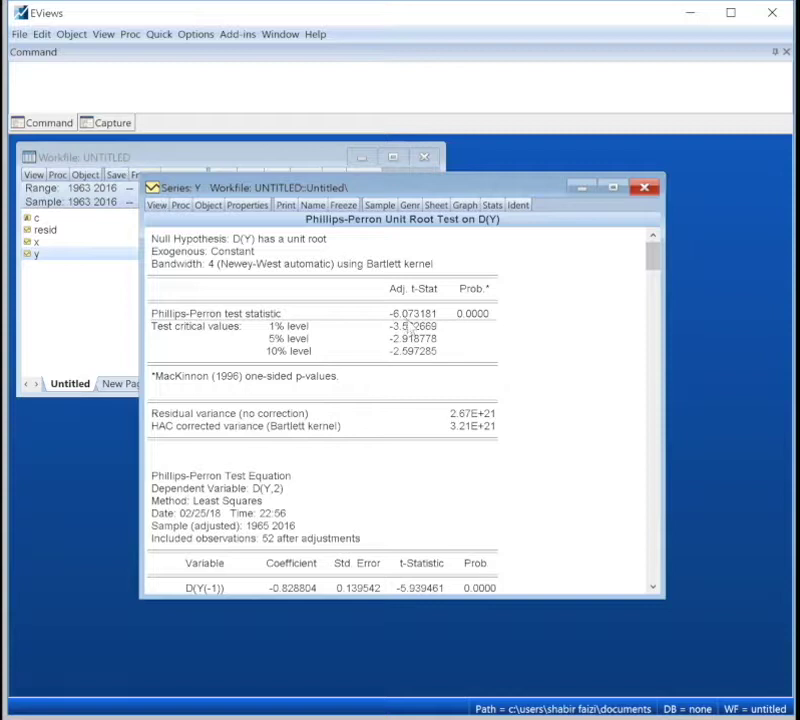
mouse_move(478, 328)
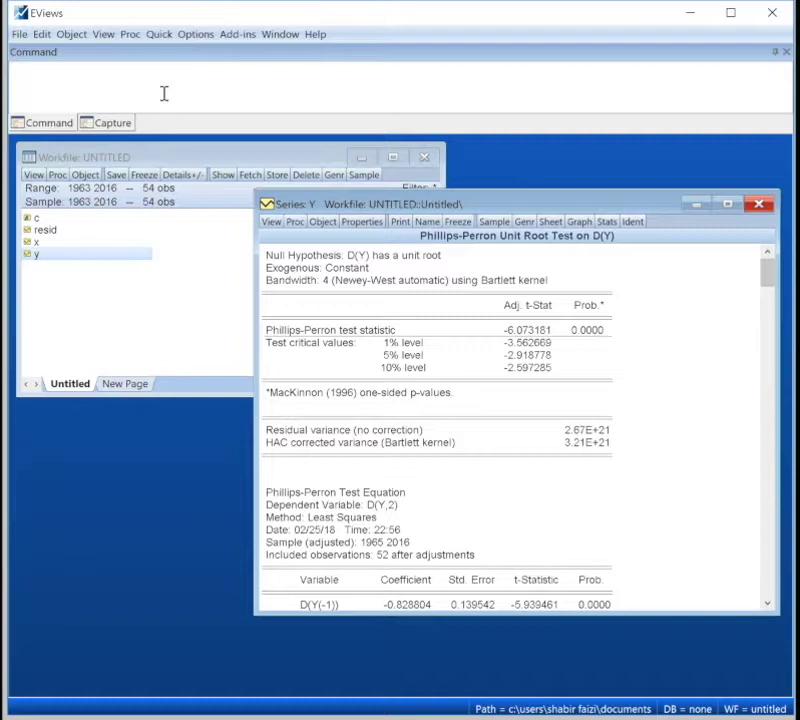
Generate a new series with the command genr diffY = D(Y).
type("genr")
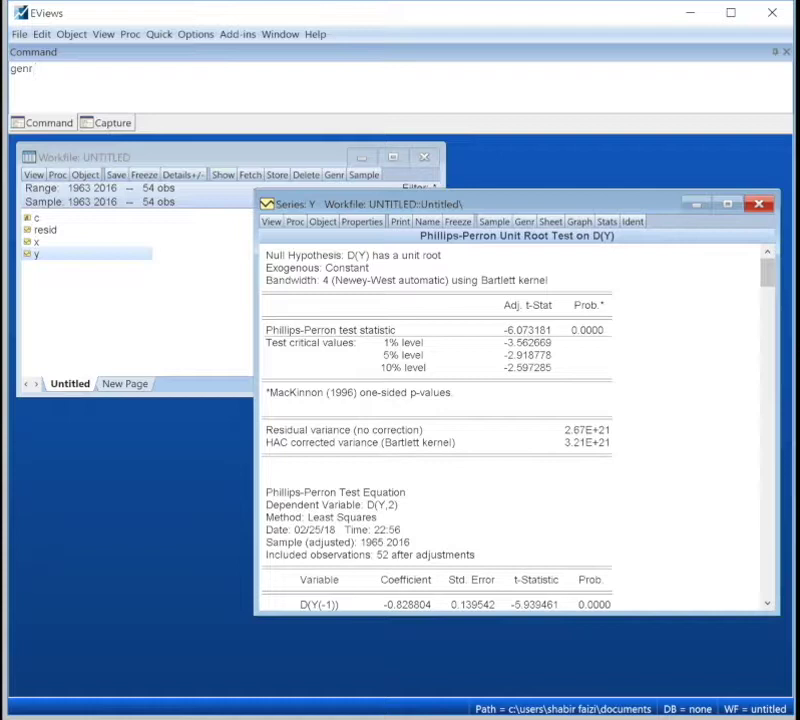
type("diffY!")
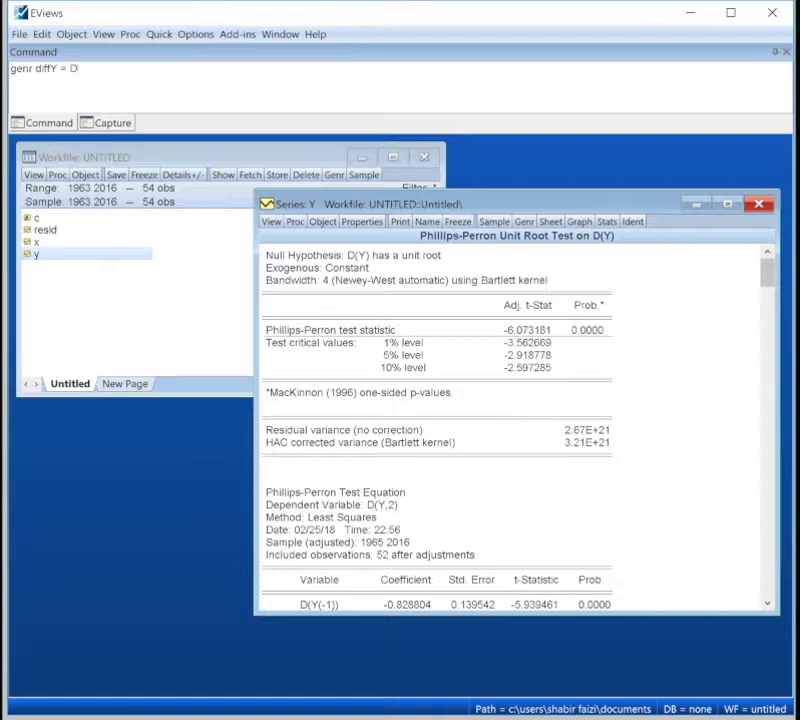
type("(Y)")
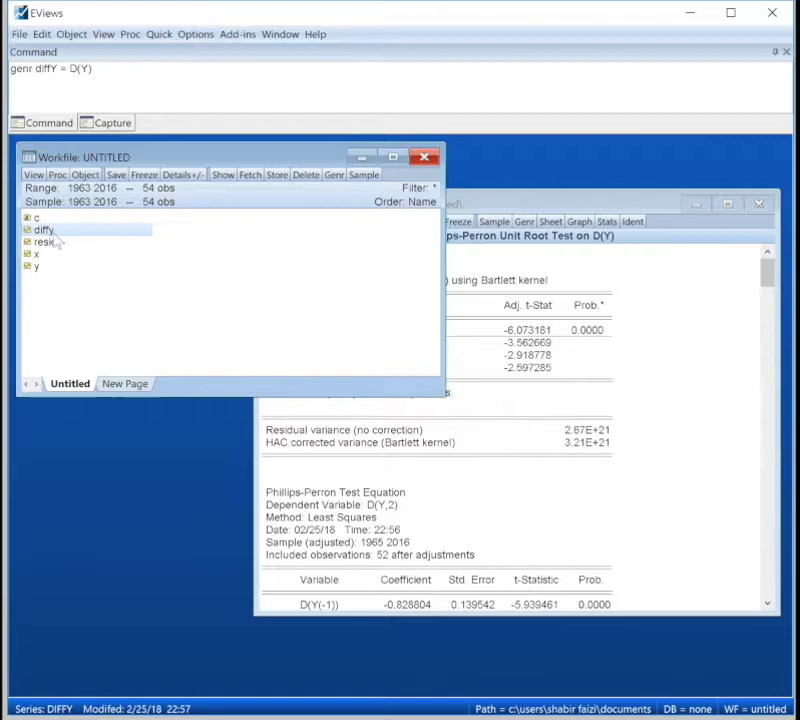
Open diffy and run a Phillips-Perron unit root test on it at level with intercept.
double_click(44, 230)
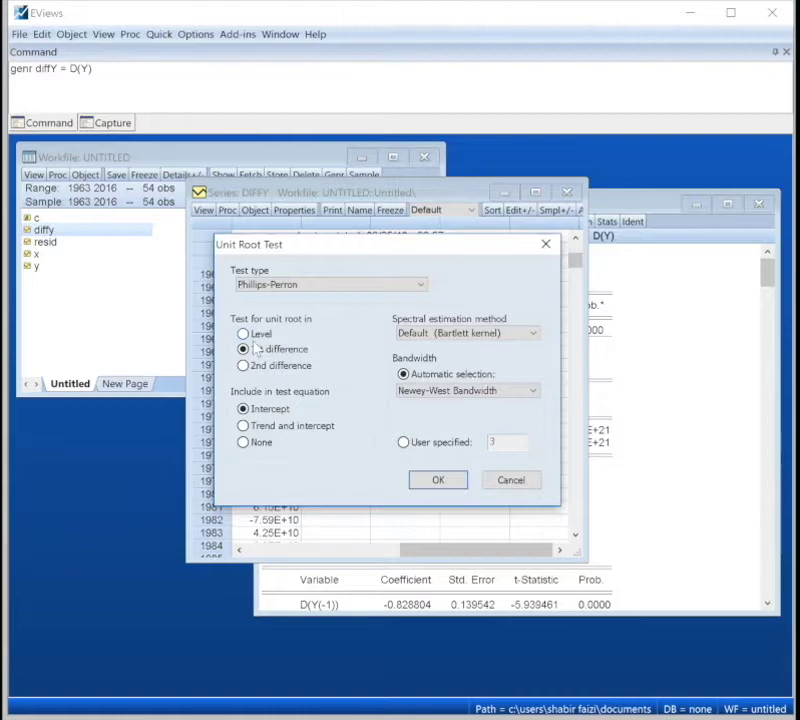
left_click(242, 332)
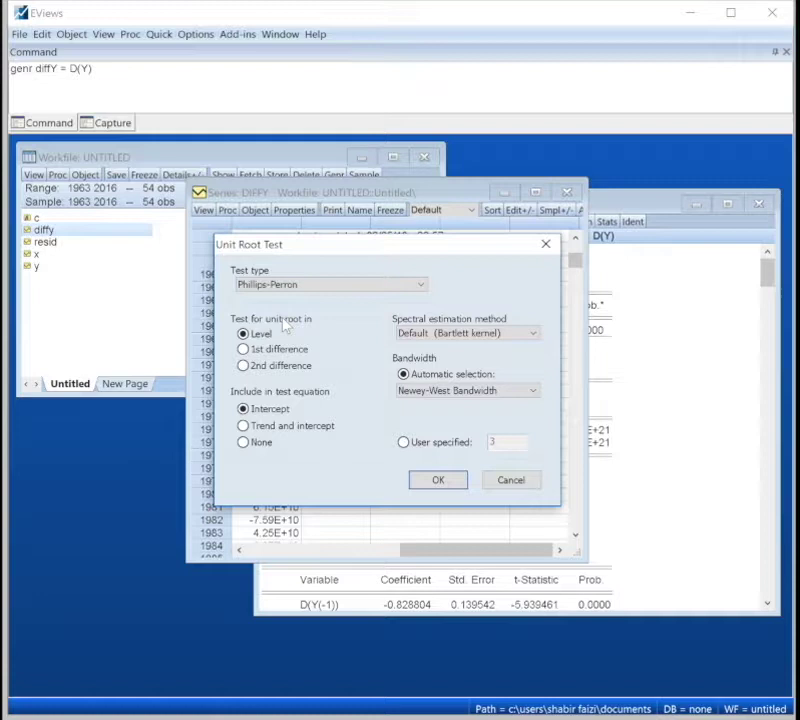
mouse_move(64, 276)
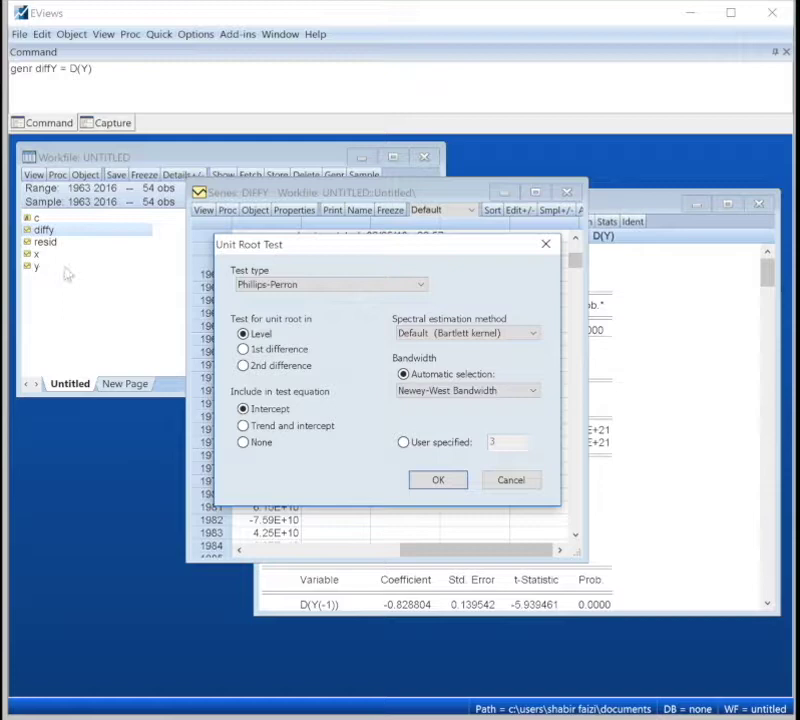
left_click(438, 480)
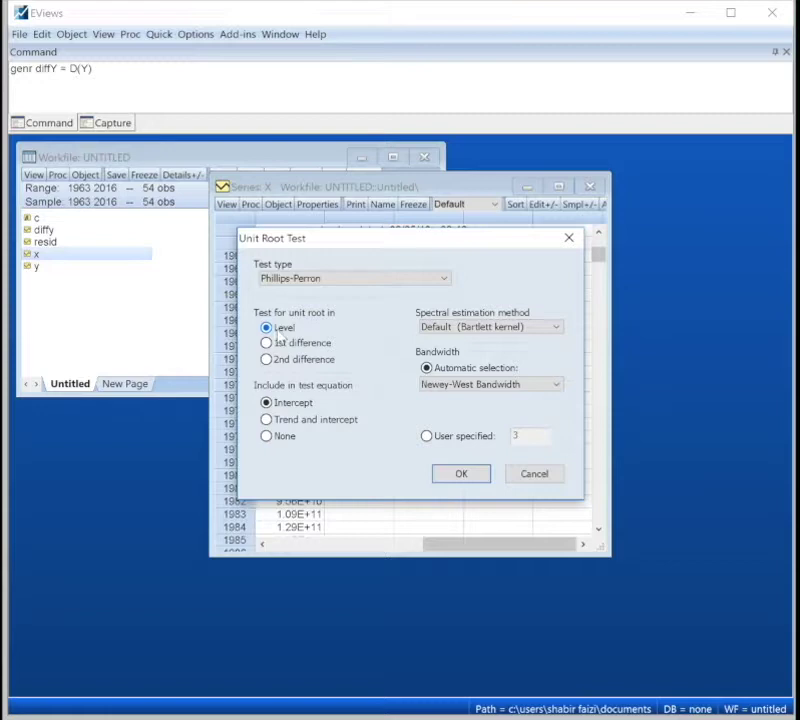
Run the ADF test on X at level with intercept, then set up the next test on X.
left_click(462, 472)
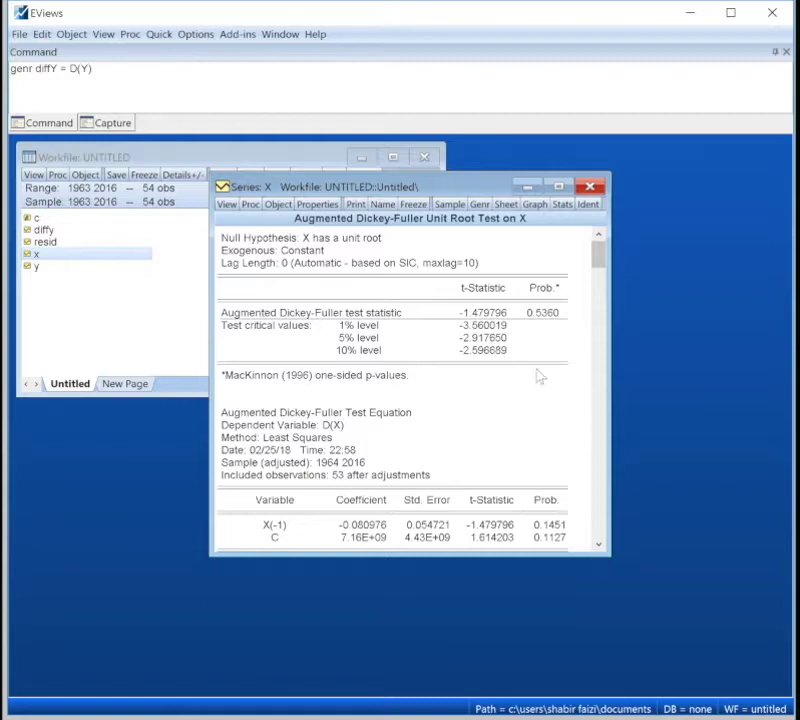
left_click(228, 204)
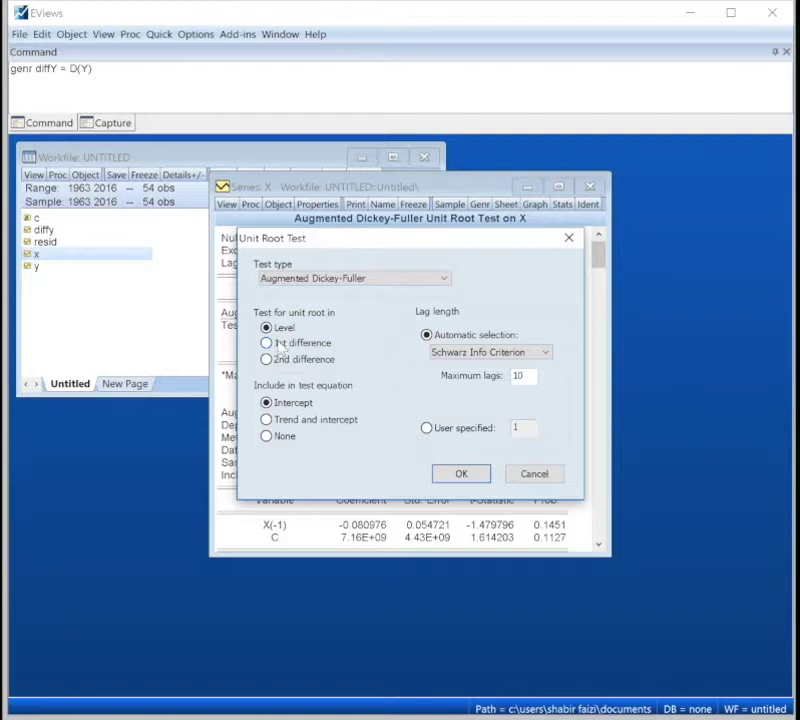
left_click(462, 472)
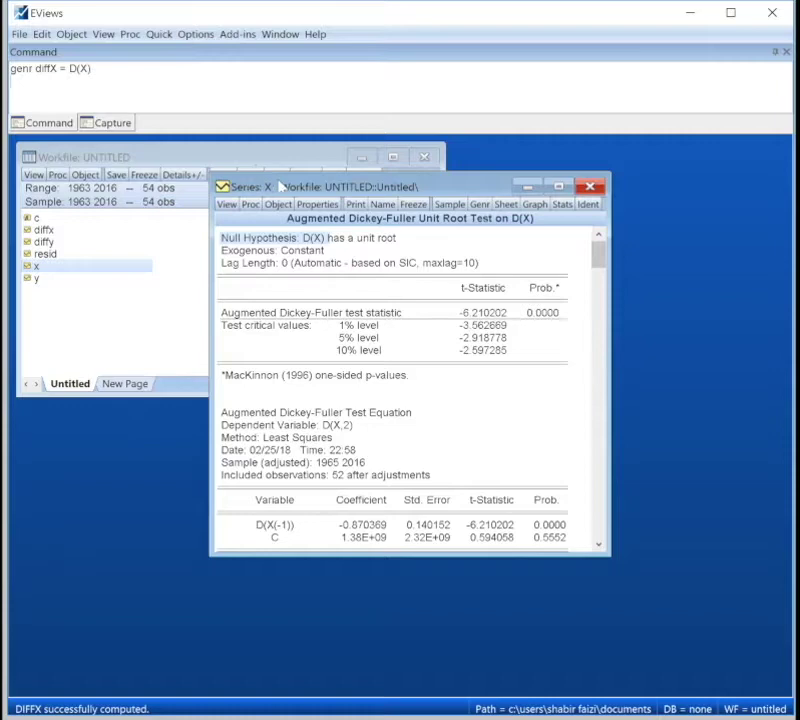
View the newly generated diffX series in its own series window.
double_click(44, 228)
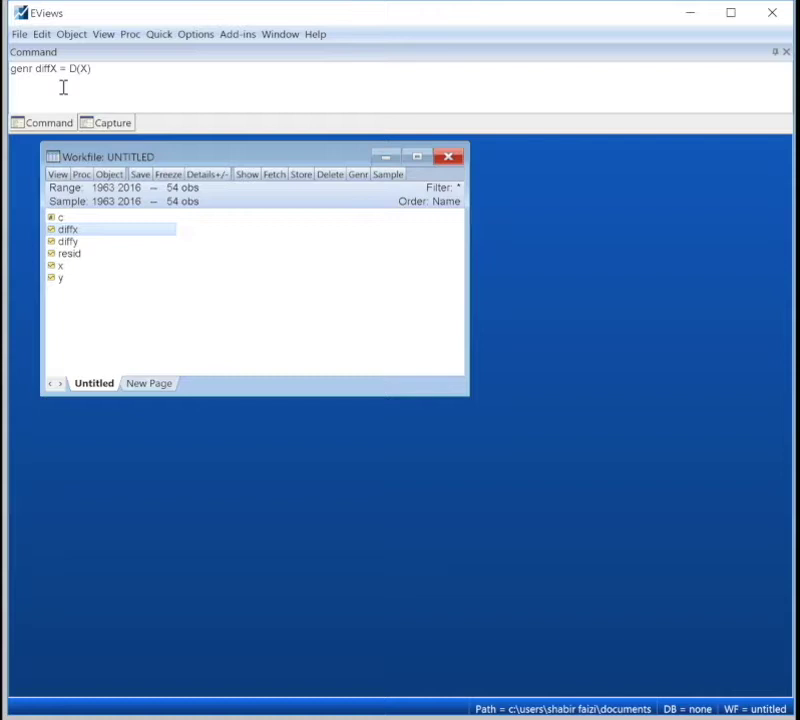
Generate logY as log(Y) via the genr command.
type("genr logY = log(Y")
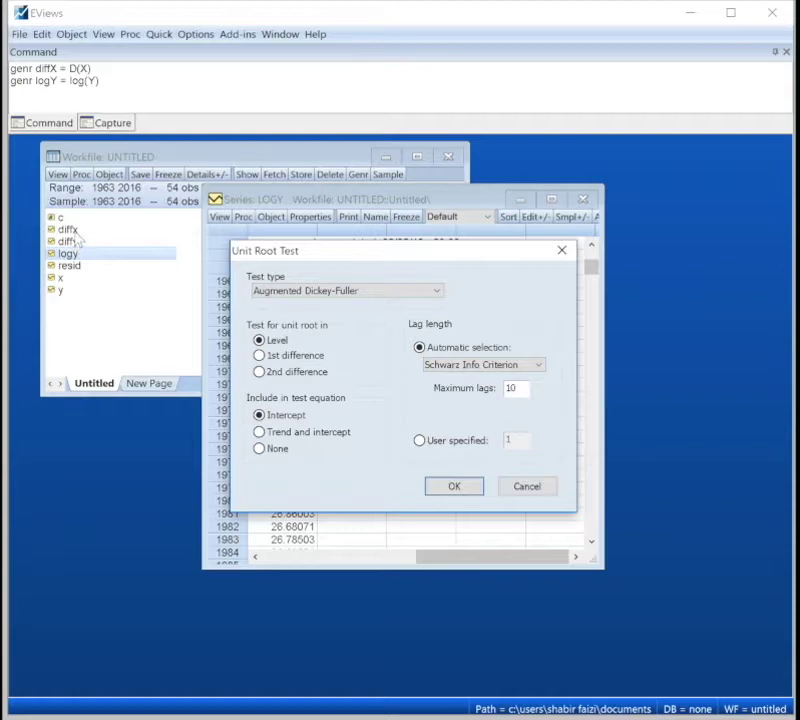
Run the ADF test on logY at level, then list the LOGY series' available tests.
left_click(454, 486)
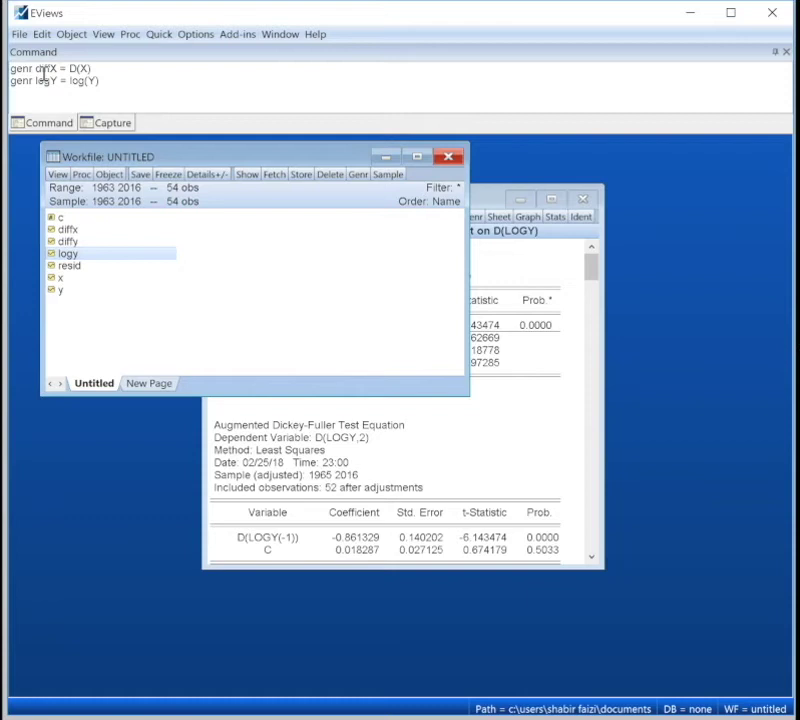
left_click(220, 216)
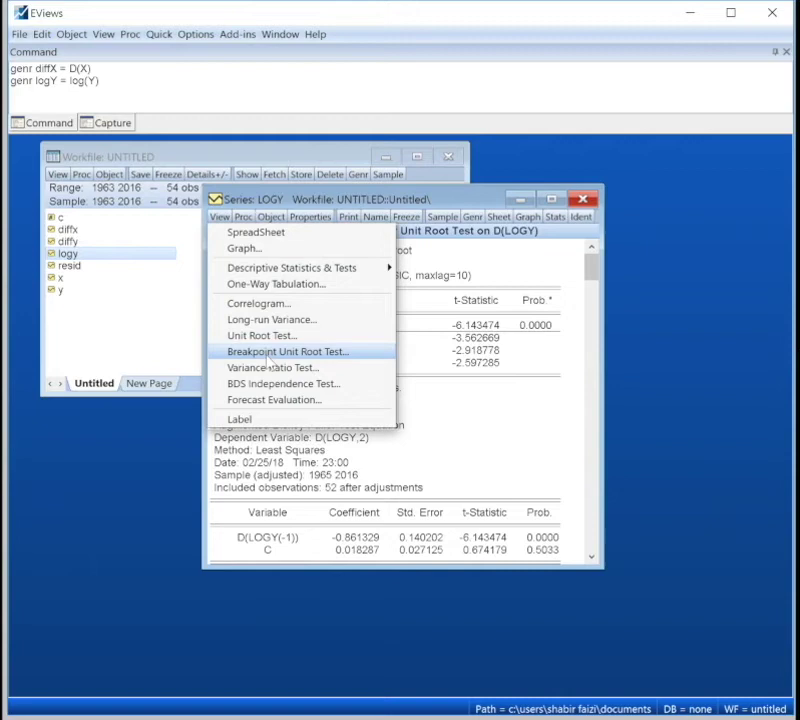